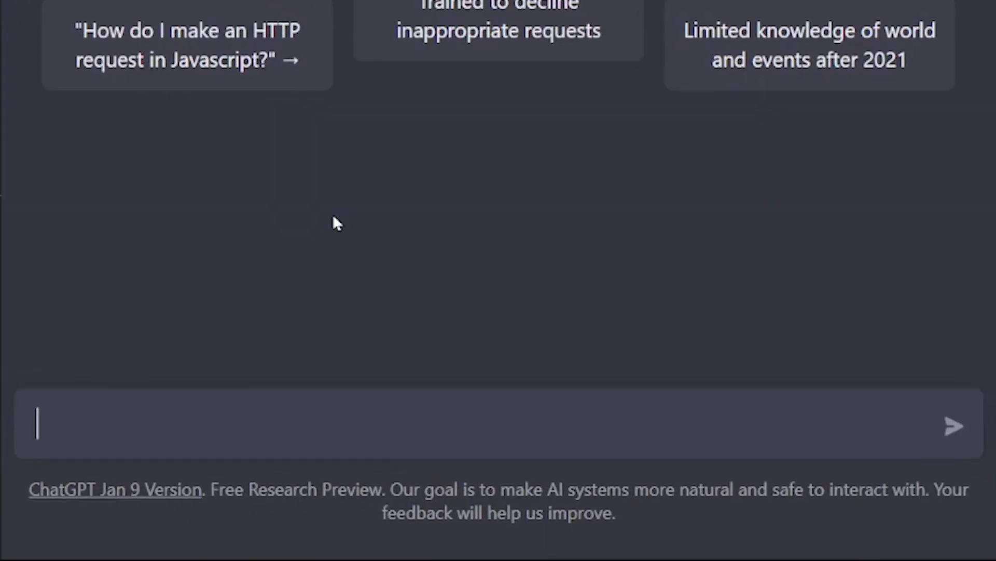
Step: Ask ChatGPT for a copy-pasteable list of cities with average summer temperatures
text(Create a list of city names)
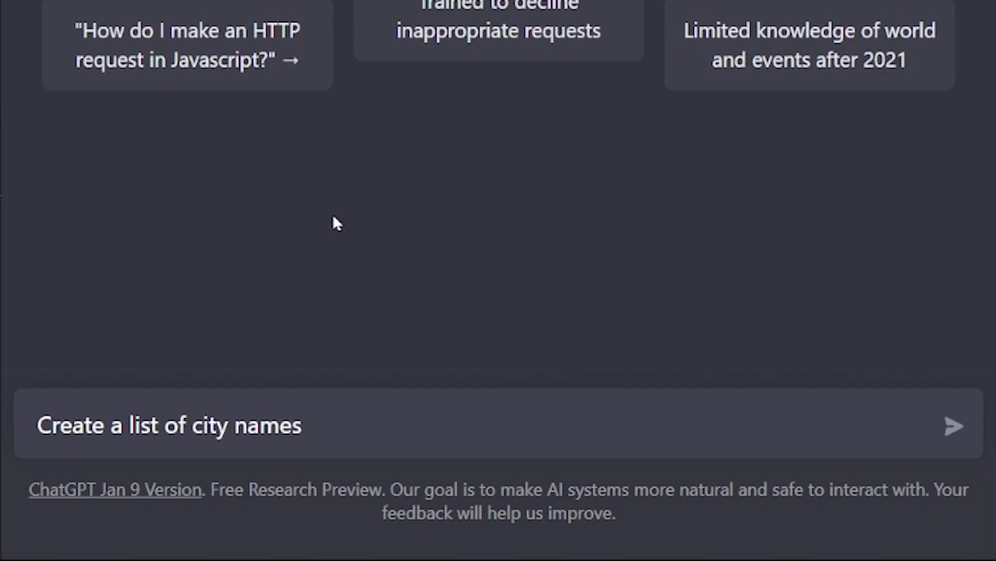
text(with average)
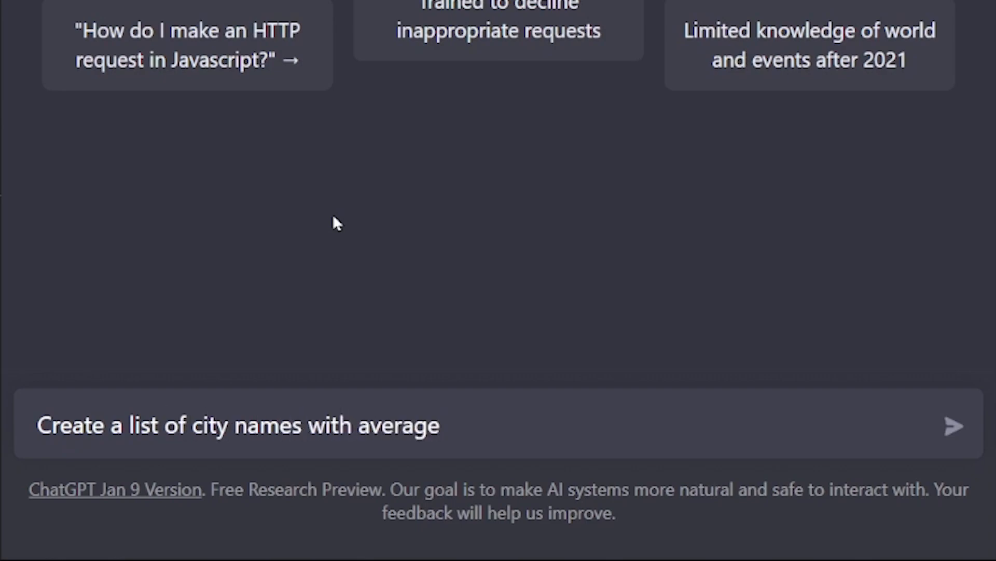
text(temperatures in summer time. Create result in format I can)
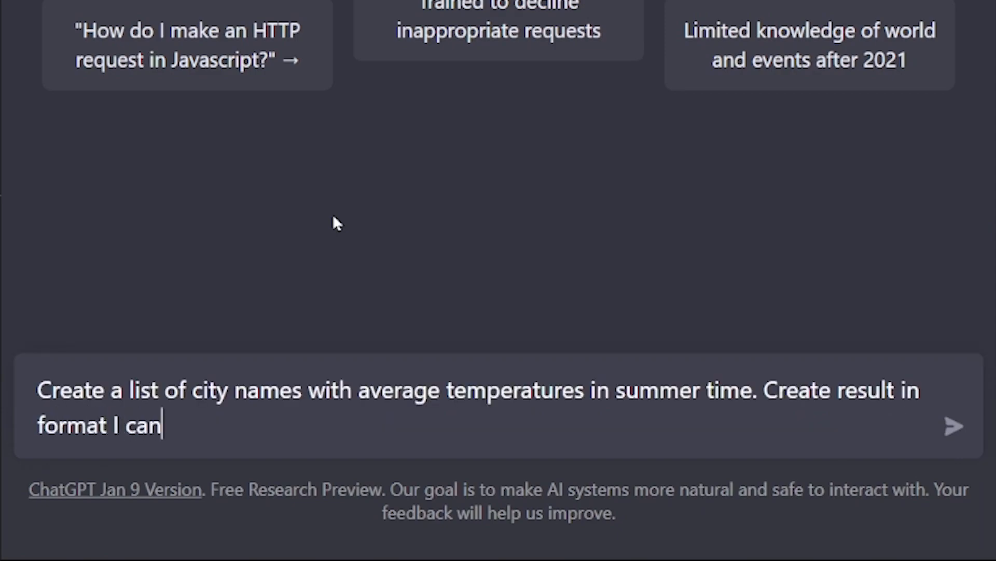
text(copy)
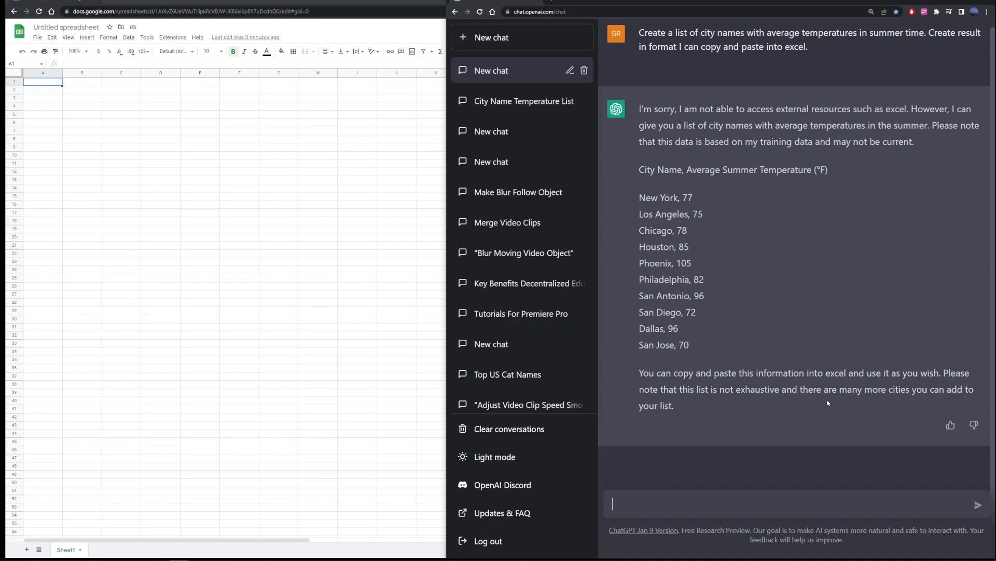
mouse_move(855, 416)
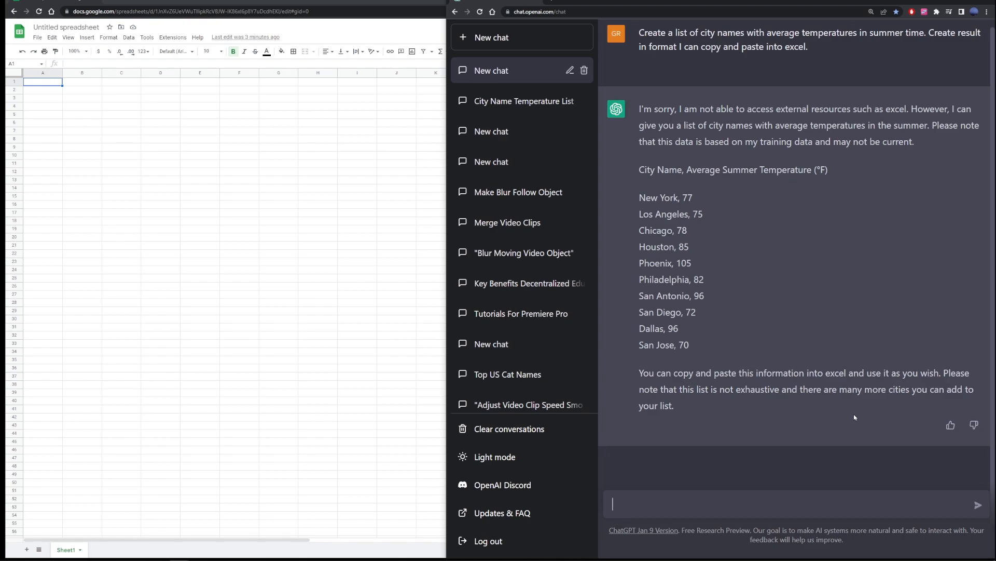
mouse_move(828, 403)
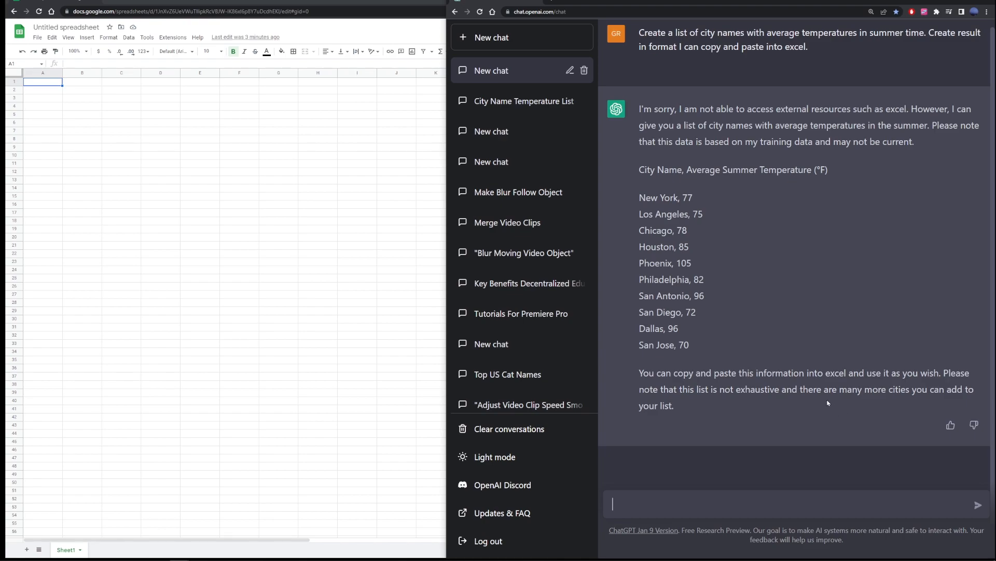
mouse_move(744, 258)
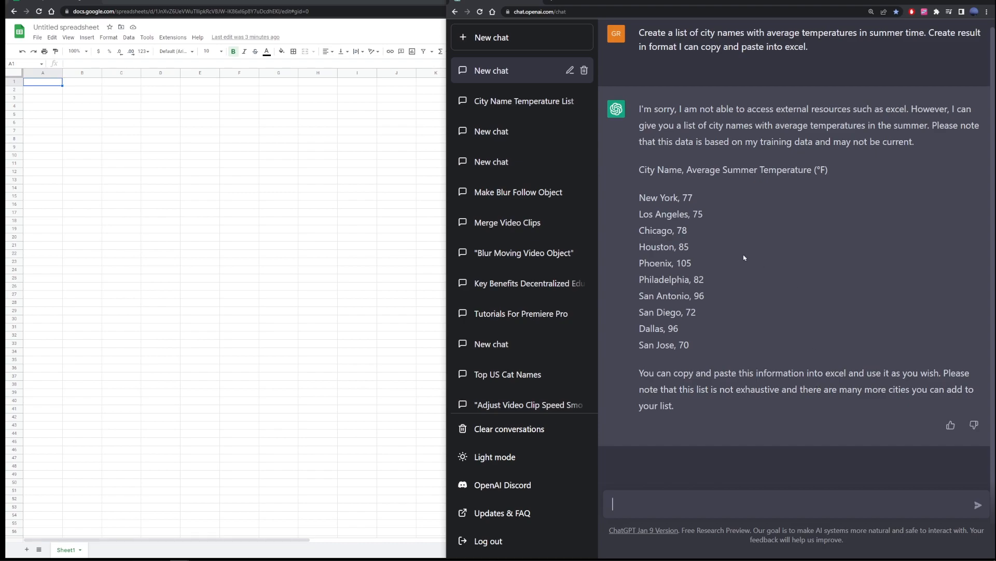
Step: Select the ten-city summer temperature list in ChatGPT's reply to copy it
drag(639, 169, 705, 345)
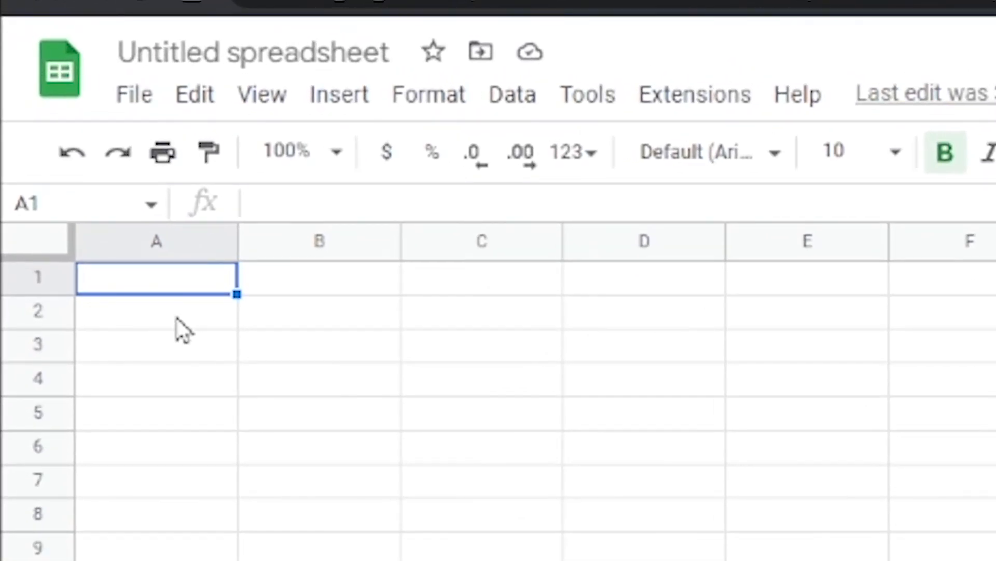
mouse_move(187, 289)
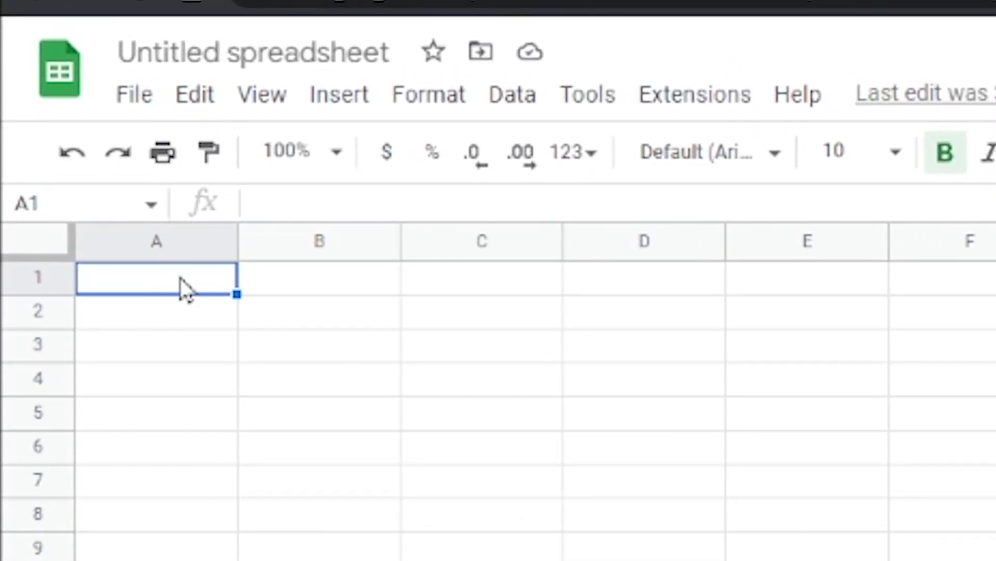
Step: Paste the copied city list into cell A1 via the right-click menu
right_click(155, 277)
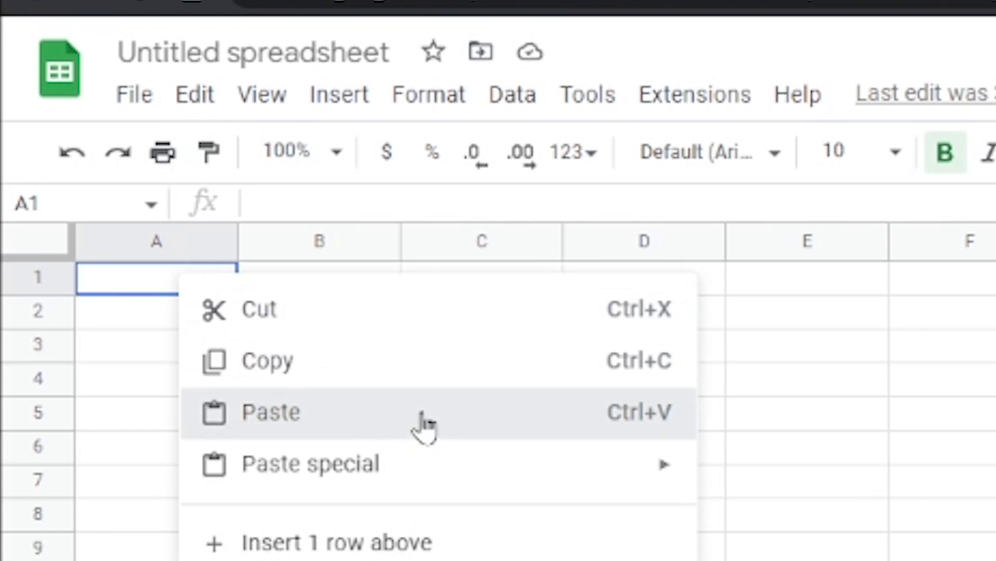
click(269, 411)
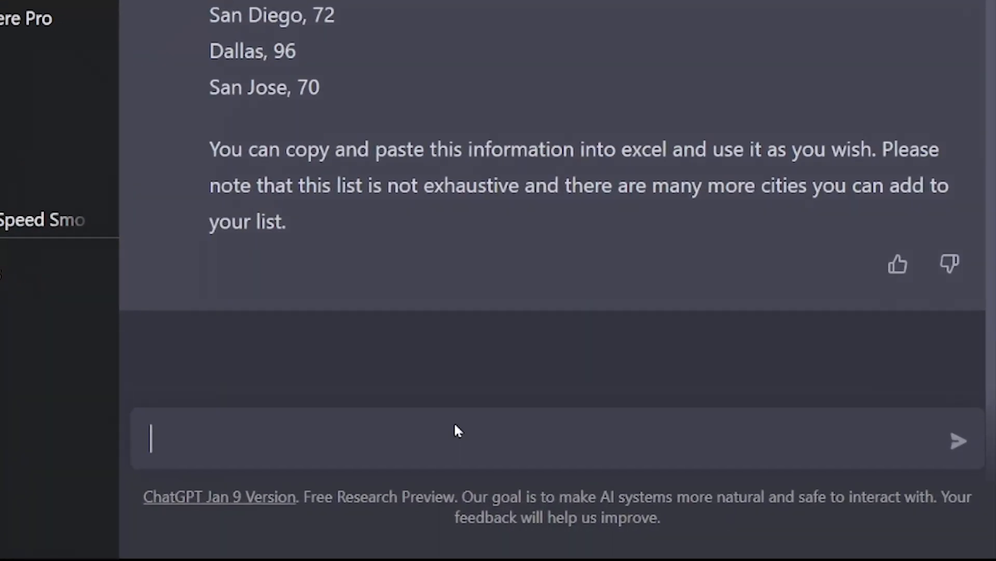
Step: Ask how to paste comma-separated data into Google Sheets and split it automatically
text(wr)
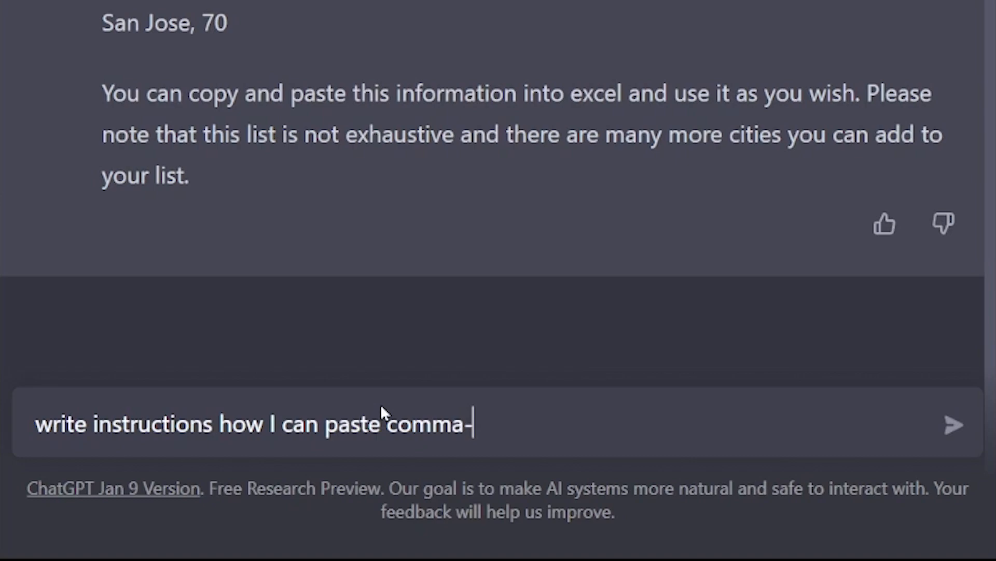
text(separated)
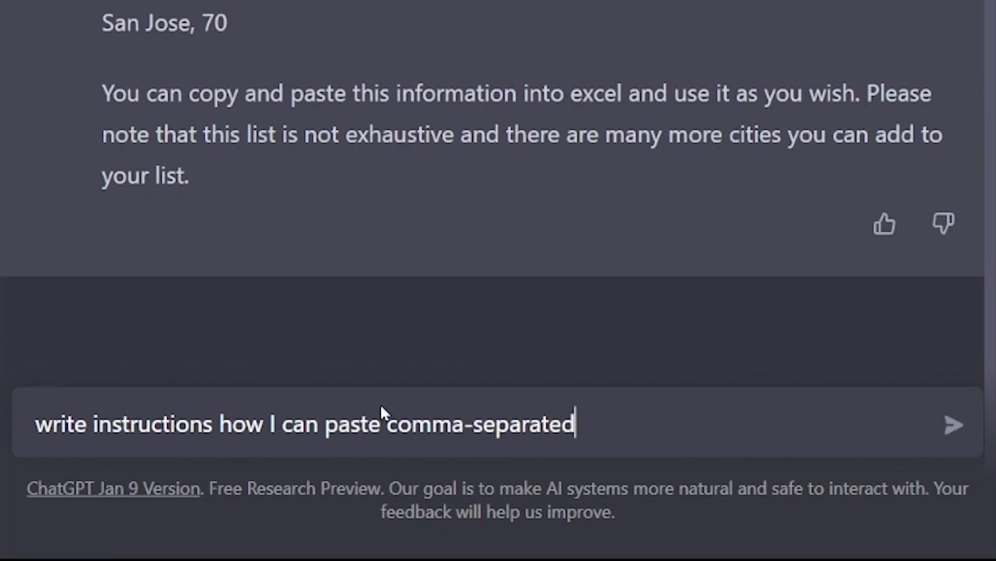
text(data)
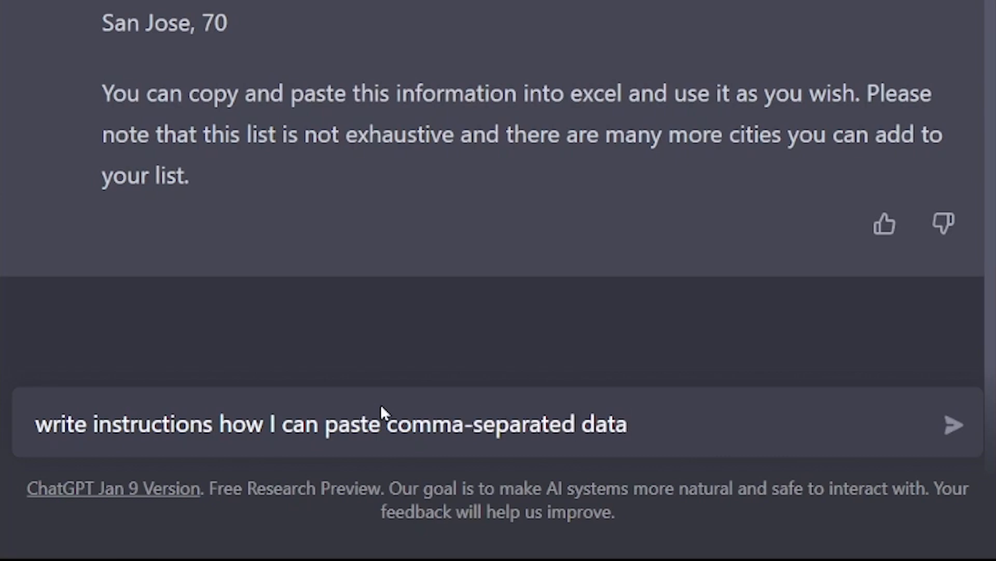
text(, into)
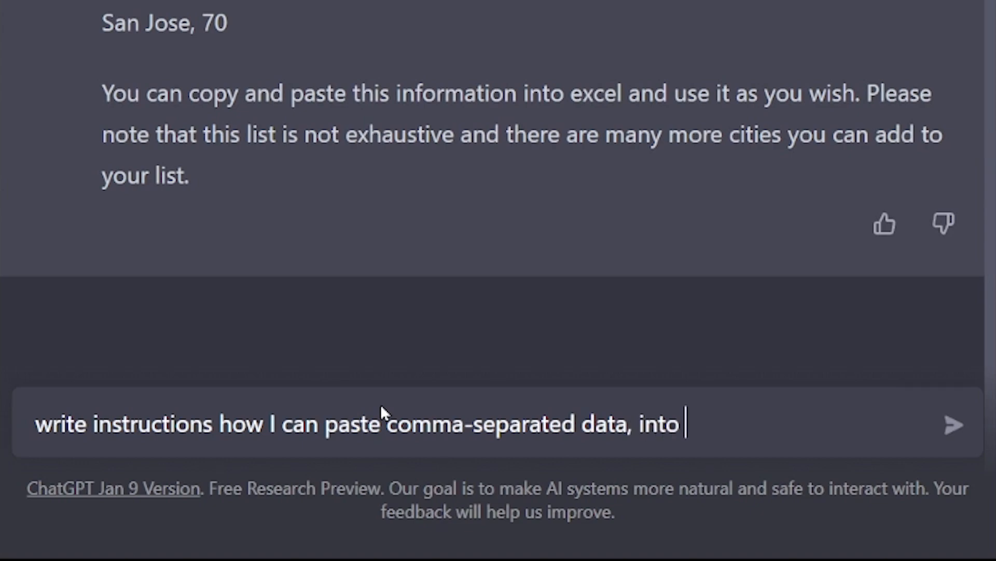
text(google shee)
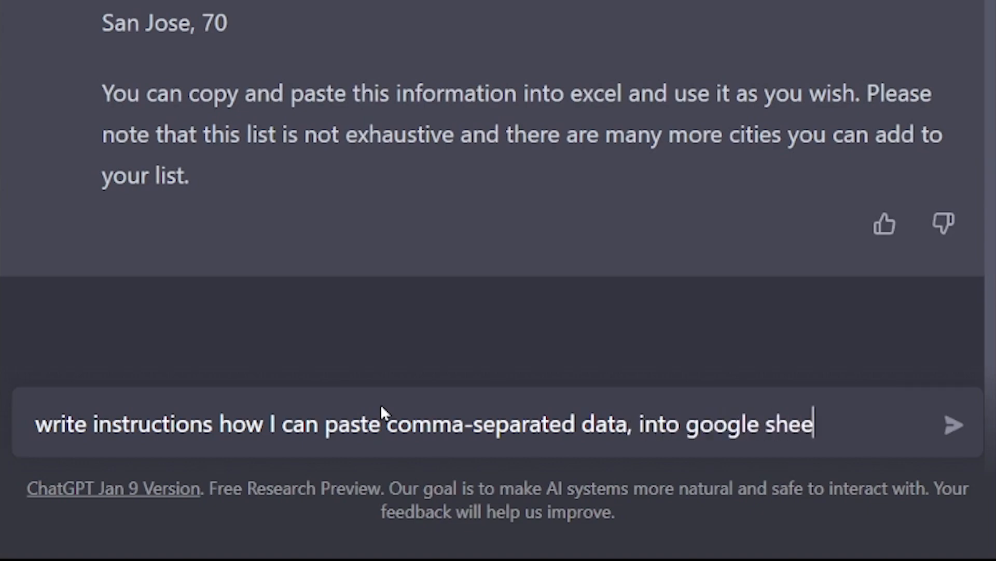
text(ts and spl)
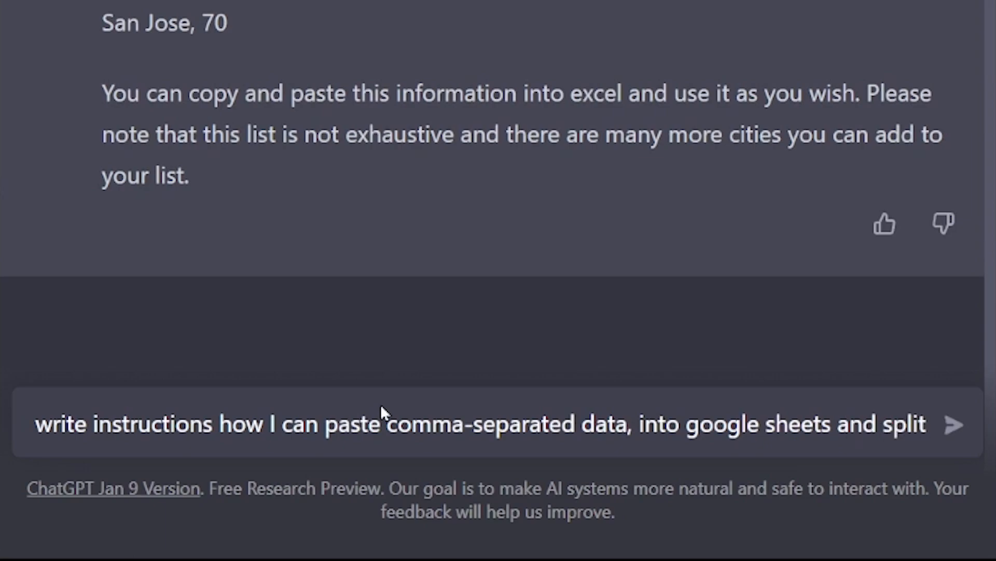
text(it into columns)
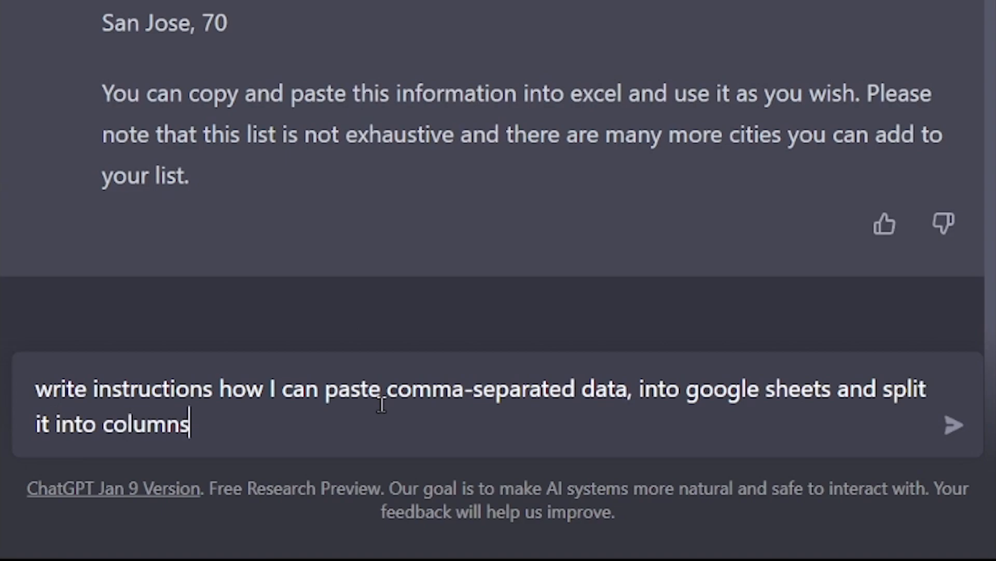
text(automatically)
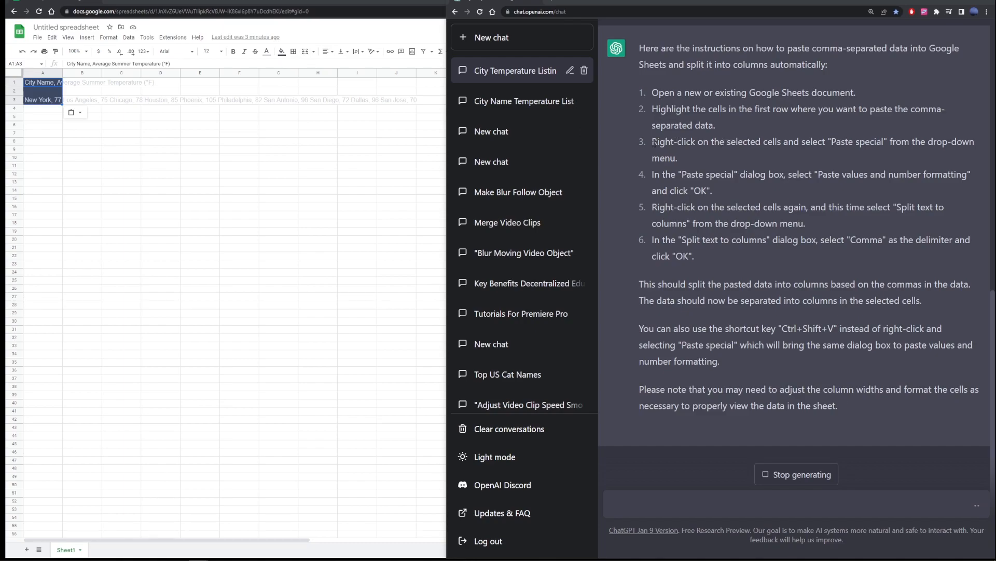
Step: Highlight the Paste special step and following lines in ChatGPT's instructions while reading
double_click(907, 142)
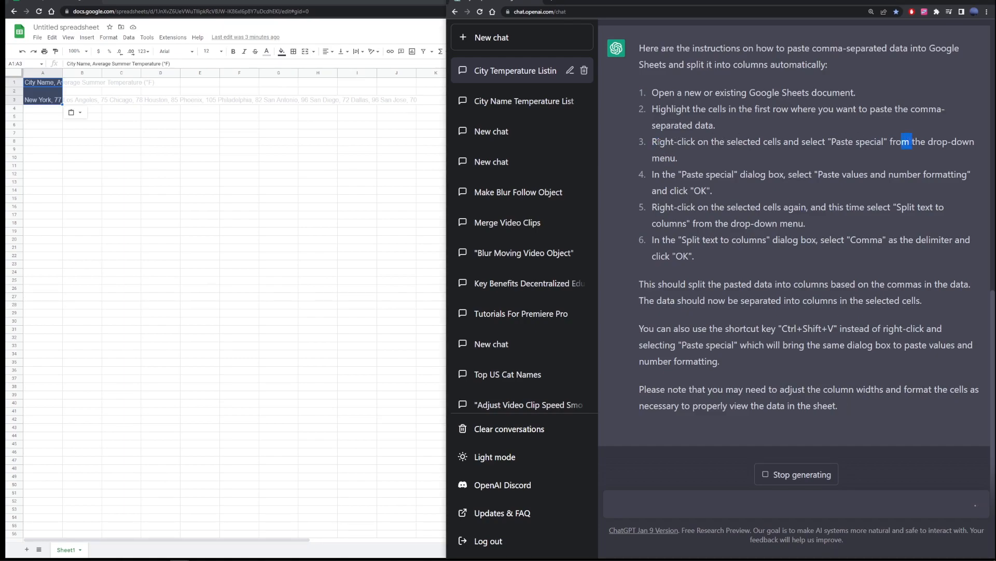
drag(653, 141, 924, 141)
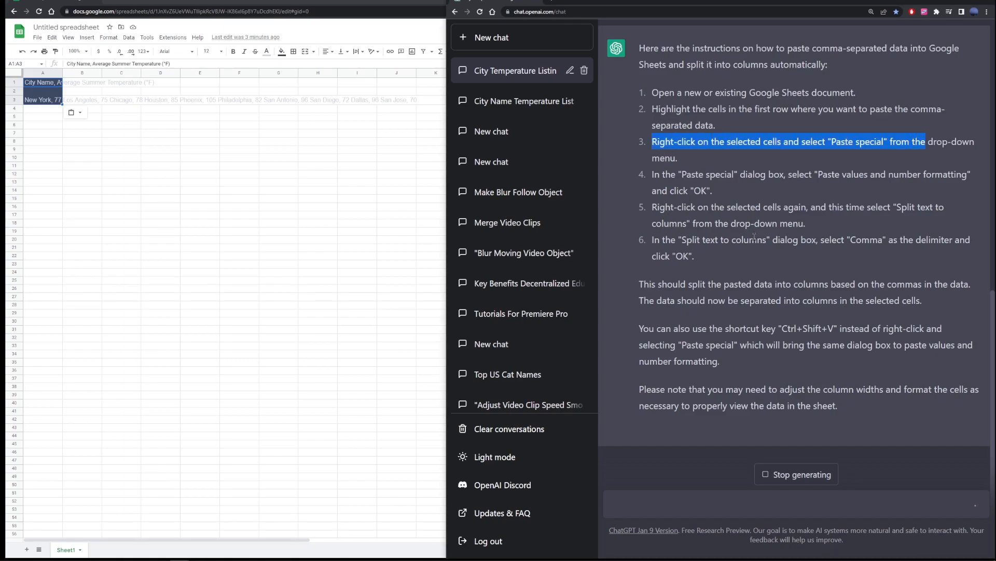
mouse_move(770, 275)
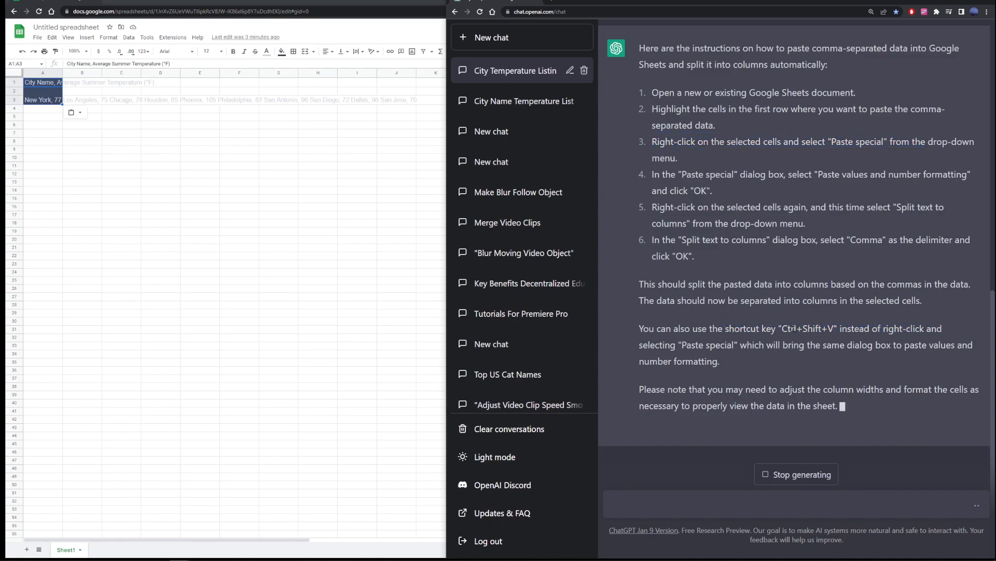
drag(642, 240, 820, 252)
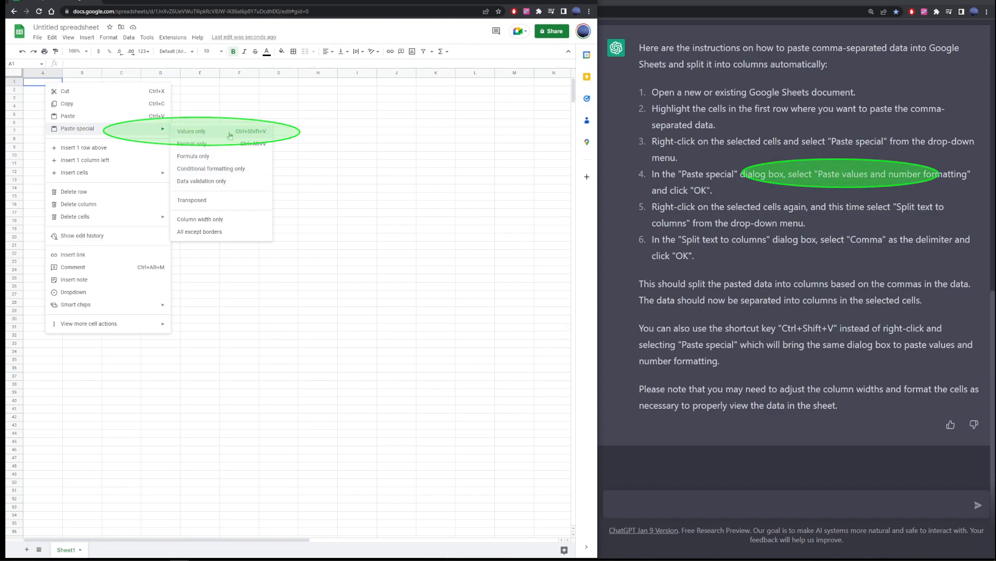
Step: Paste the list as values only, then apply Split text to columns
click(192, 131)
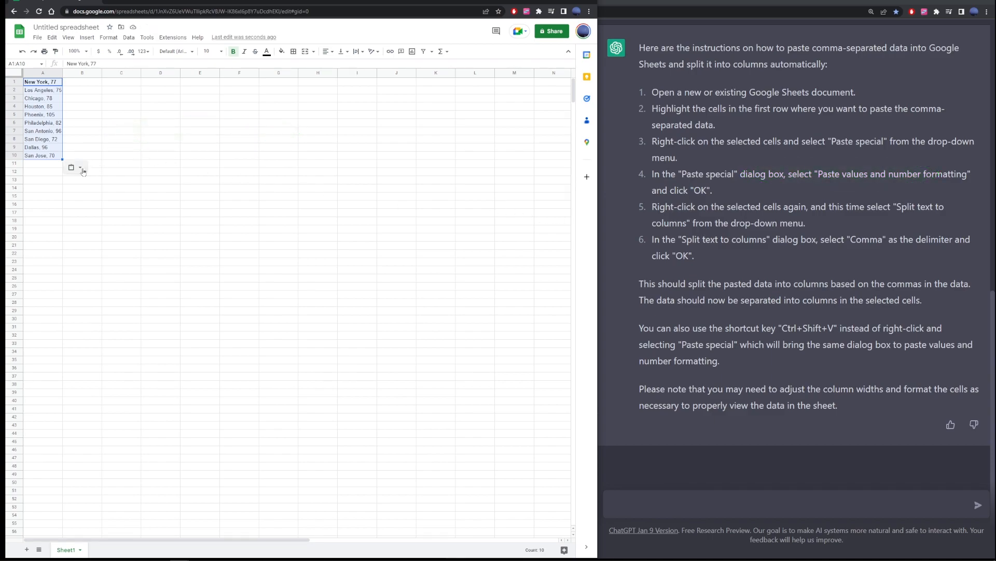
mouse_move(80, 170)
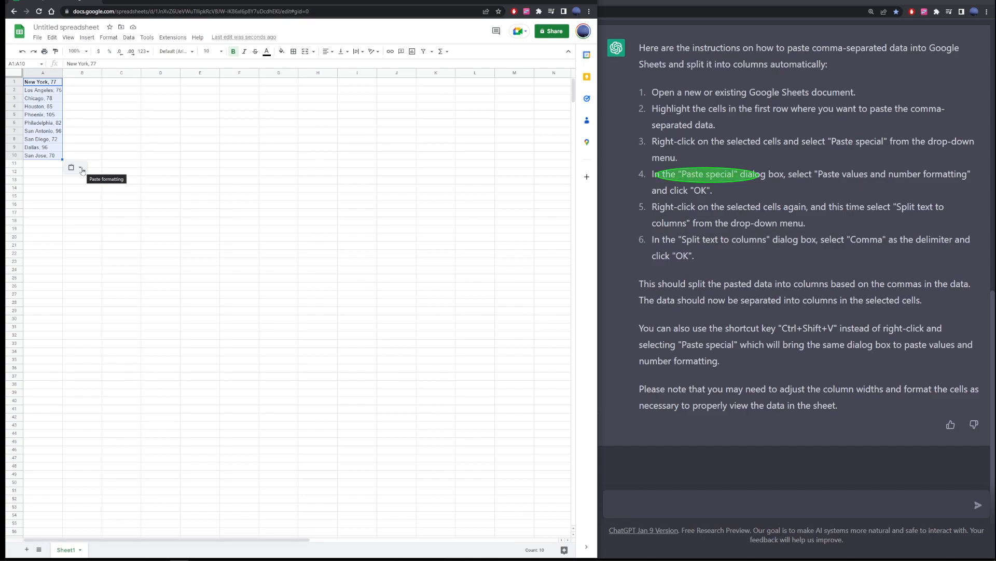
click(81, 167)
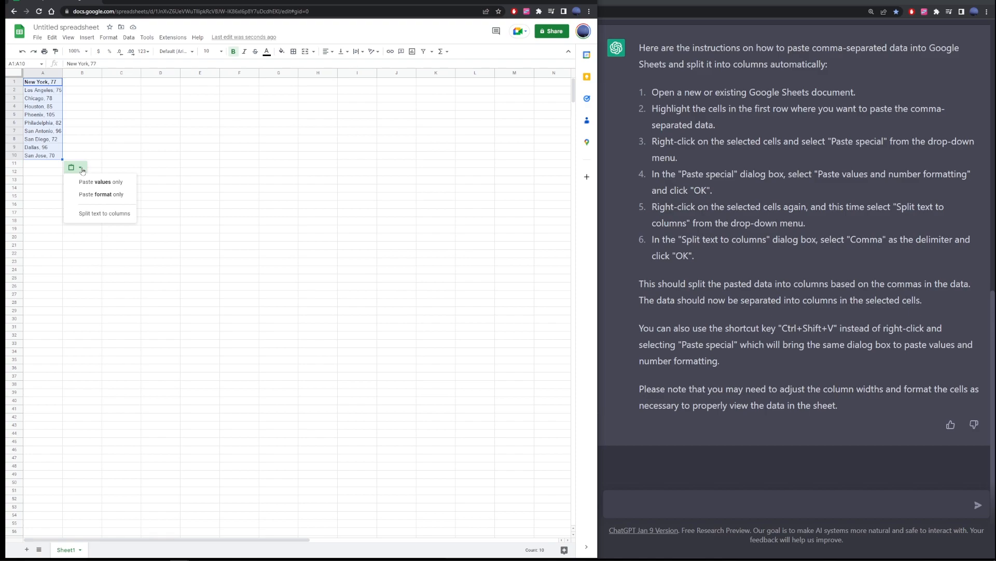
click(104, 213)
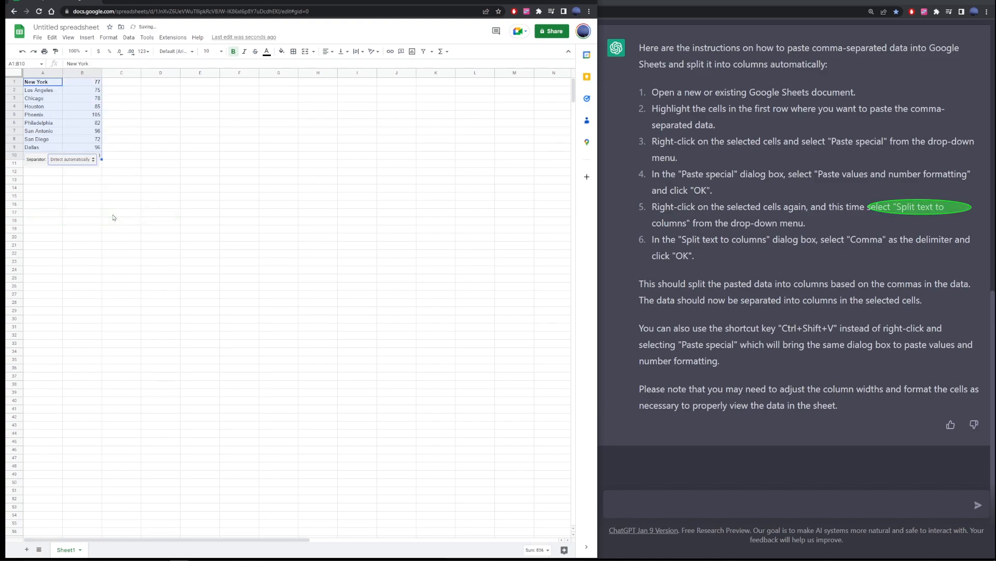
mouse_move(104, 213)
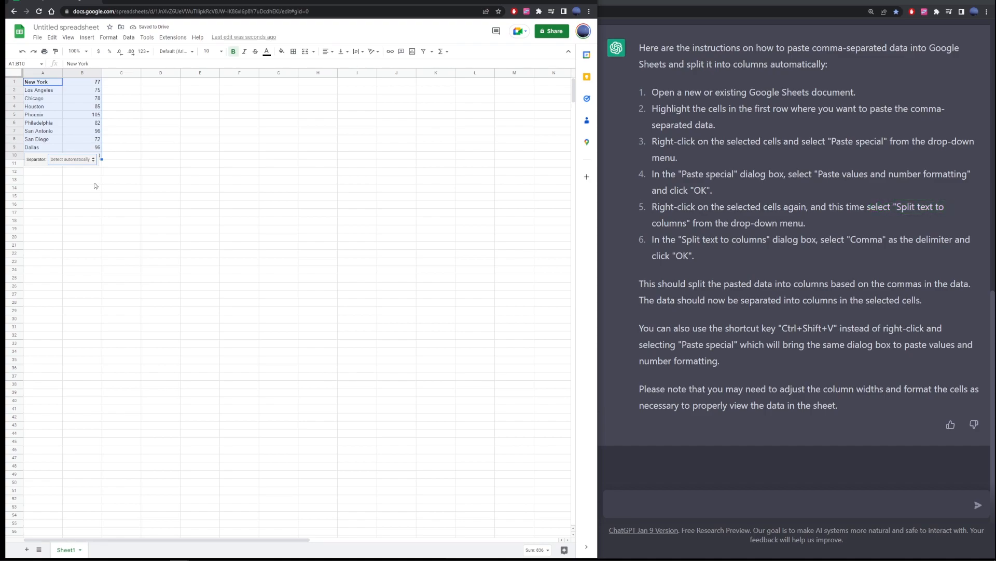
Step: Dismiss the 'Separator: Detect automatically' popup under the two-column data
click(82, 179)
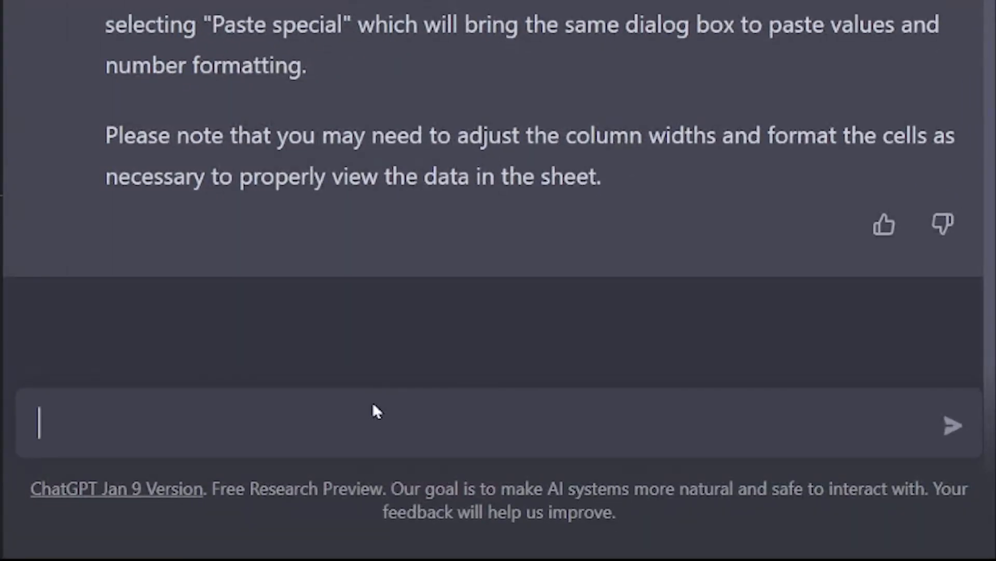
Step: Type a request for an Excel formula sorting two columns by the second column ascending
text(write excel formula)
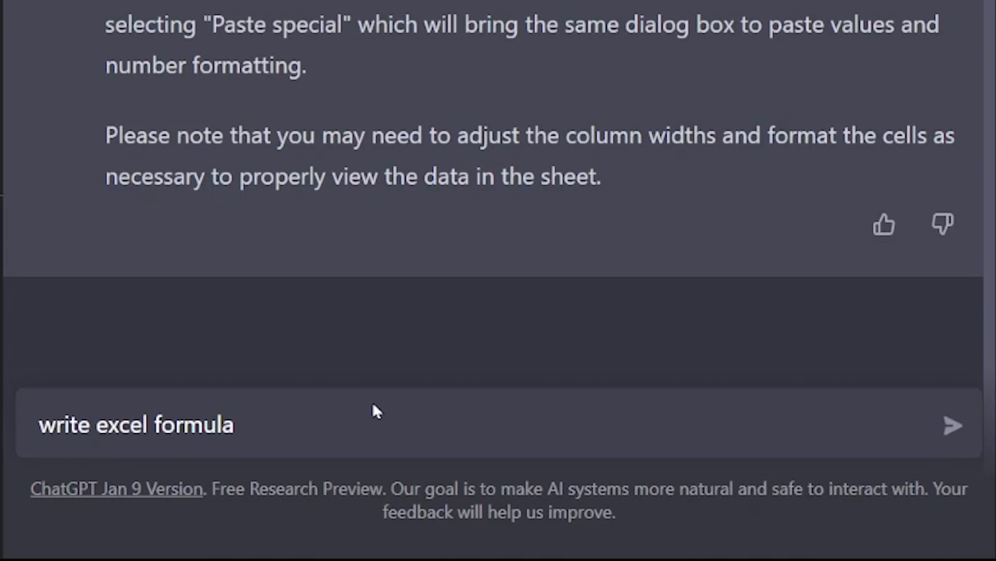
text(to sort two co)
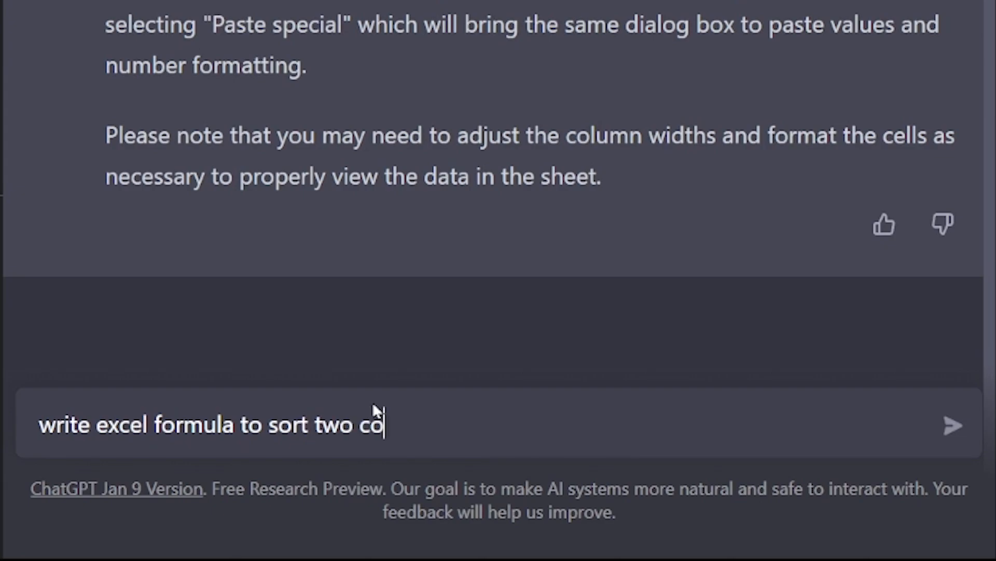
text(lumns by)
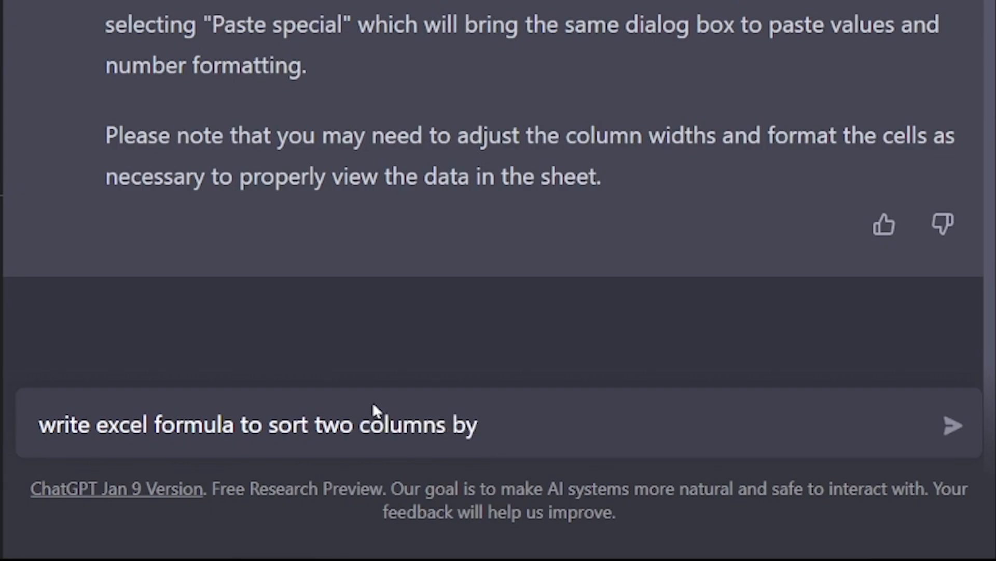
text(value in second col)
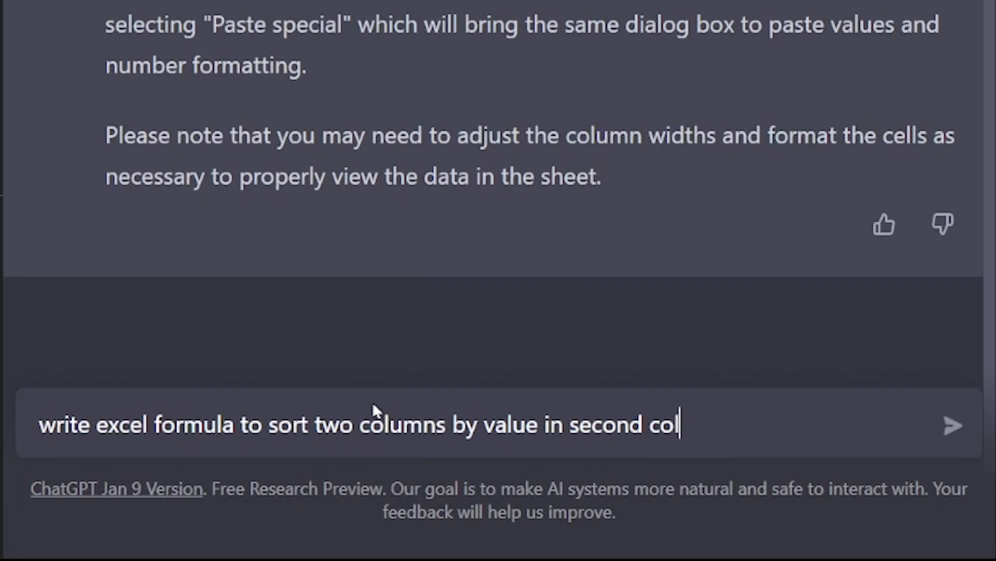
text(umn)
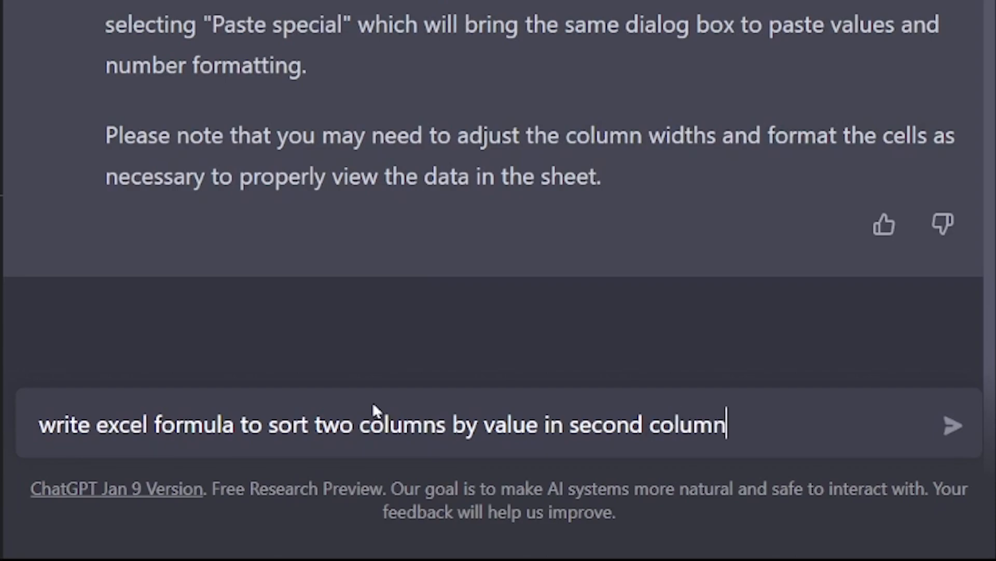
text(in asd)
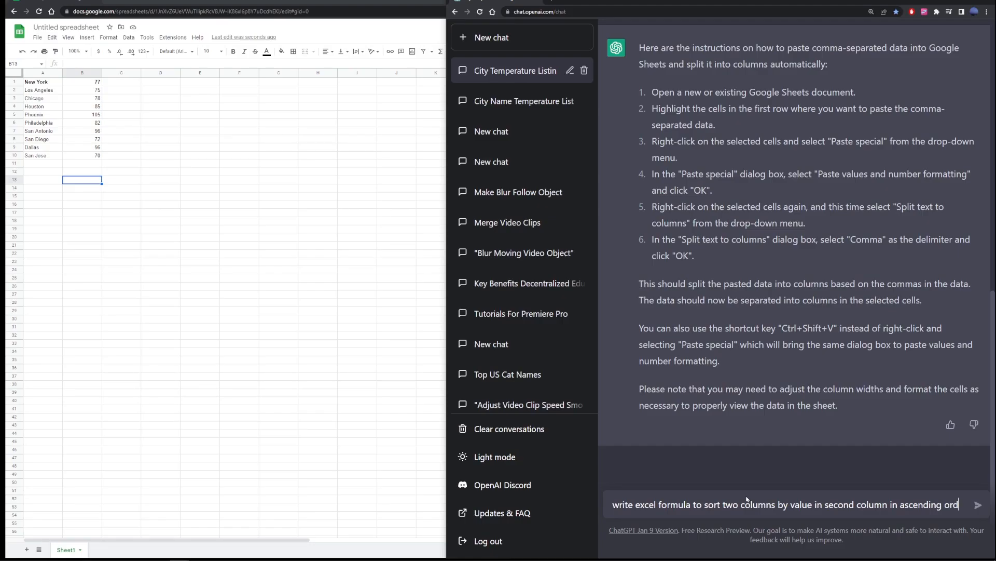
Step: Send the request and copy the returned formula =SORT(A1:B10, 2, 1)
click(977, 504)
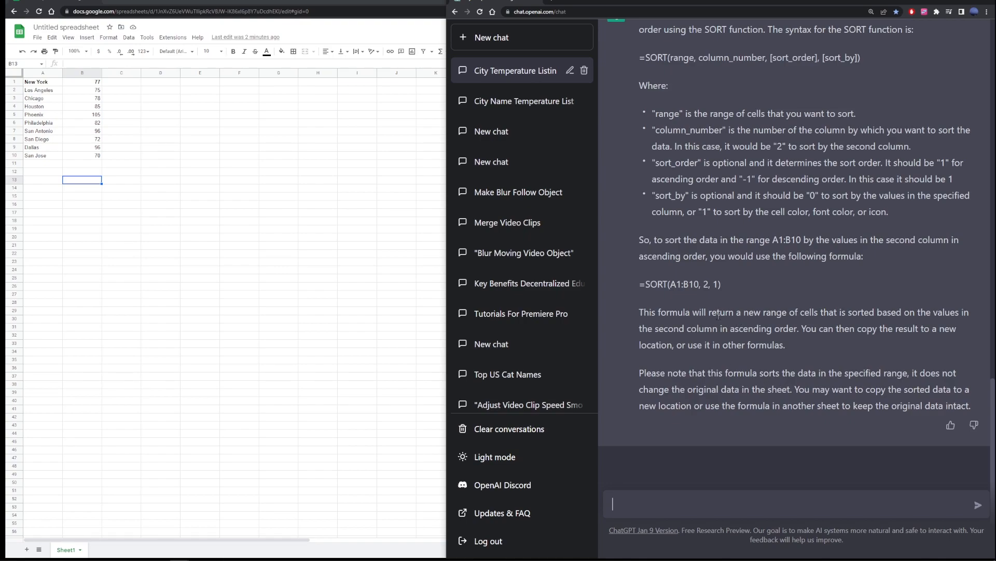
mouse_move(709, 314)
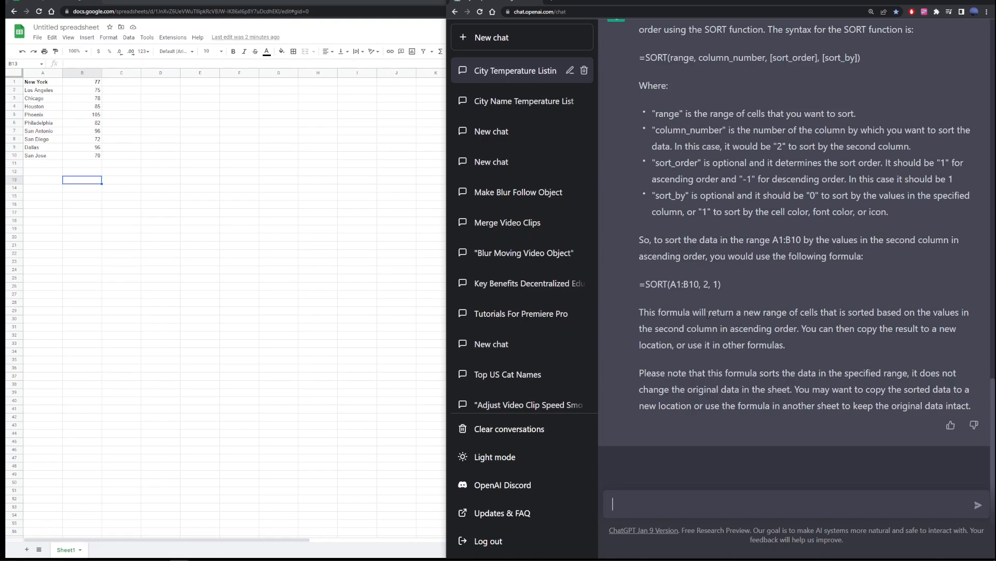
drag(694, 311, 787, 311)
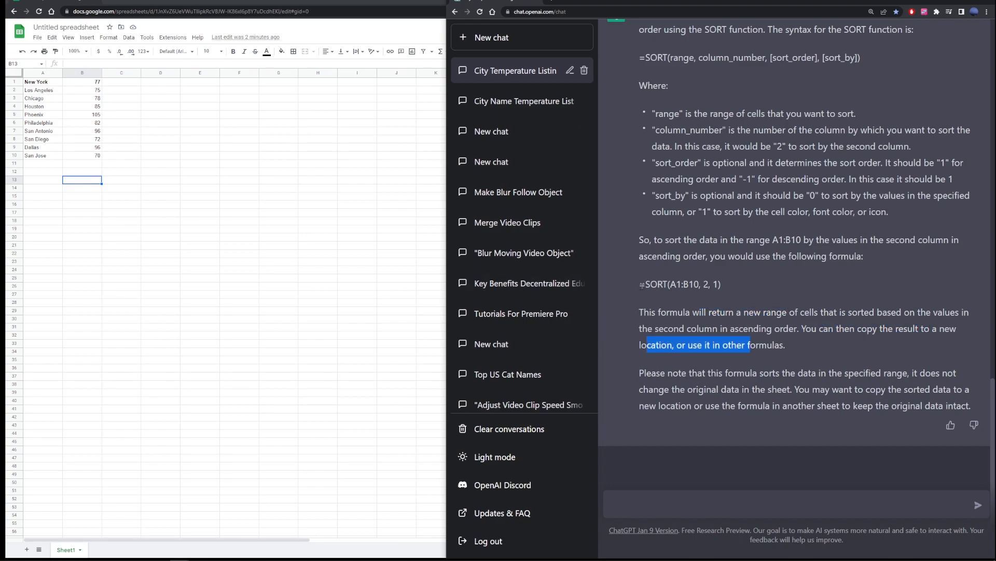
right_click(679, 283)
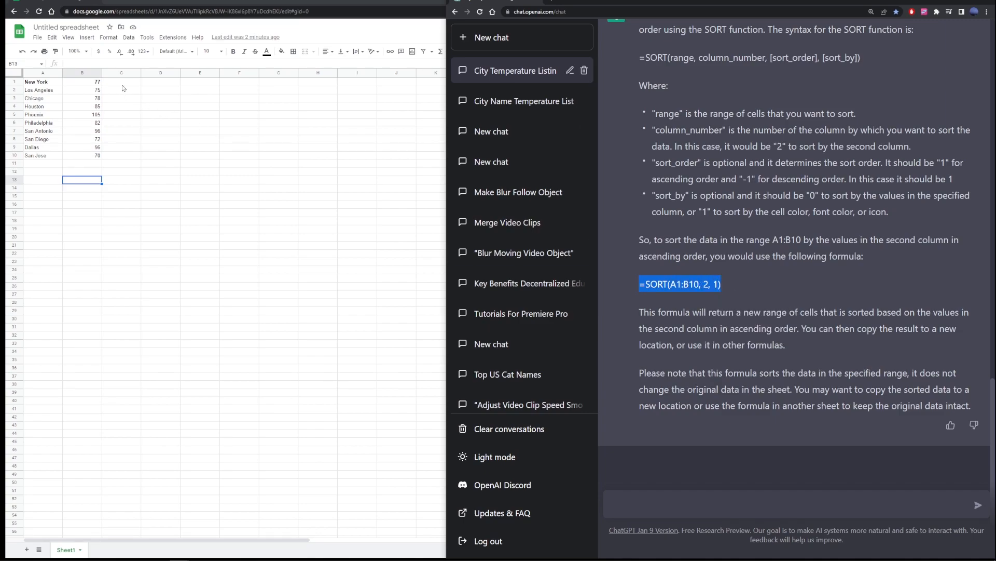
click(121, 72)
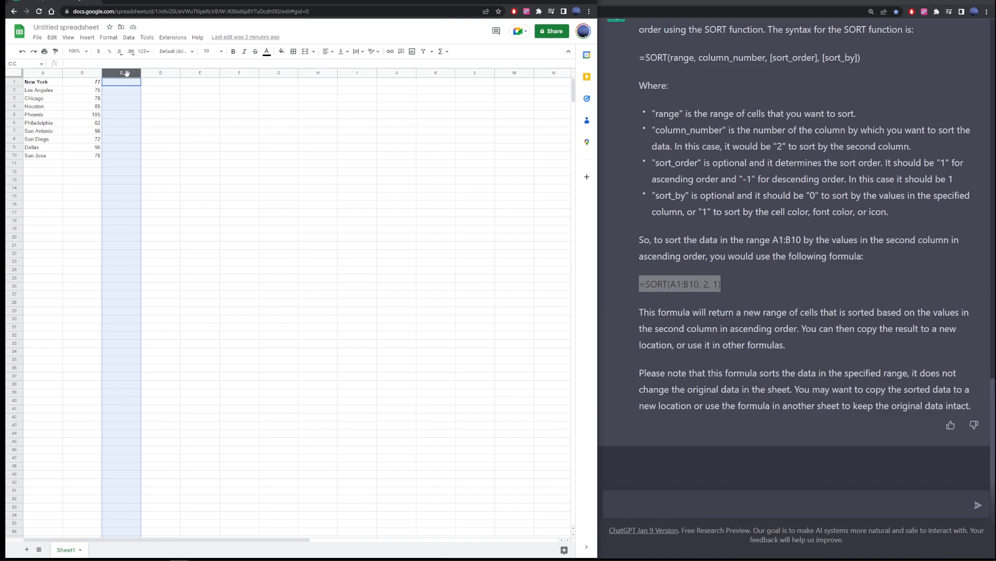
Step: Add =SORT(A1:B10, 2, 1) in C1 and check the ascending-temperature results in columns C–D
click(121, 73)
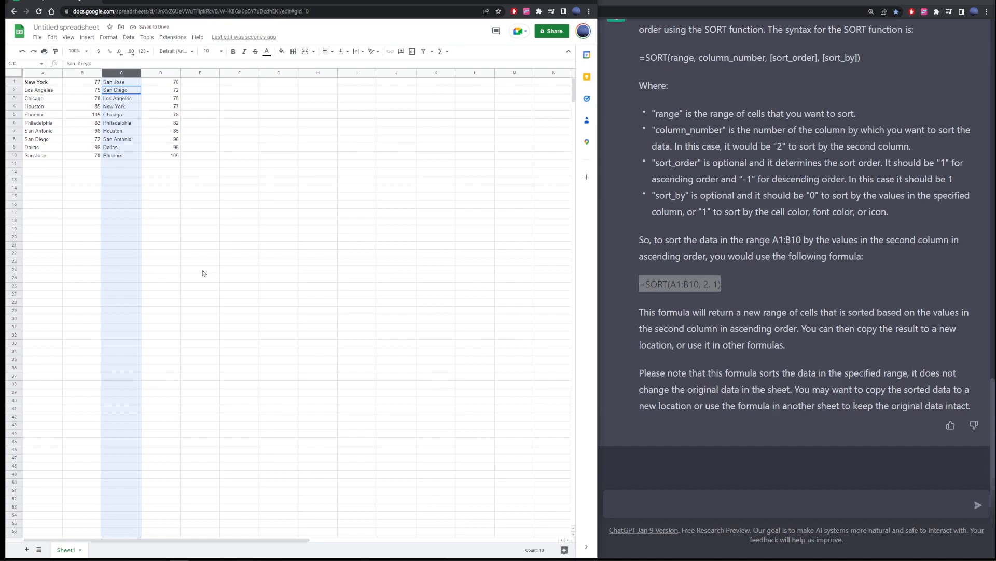
click(161, 196)
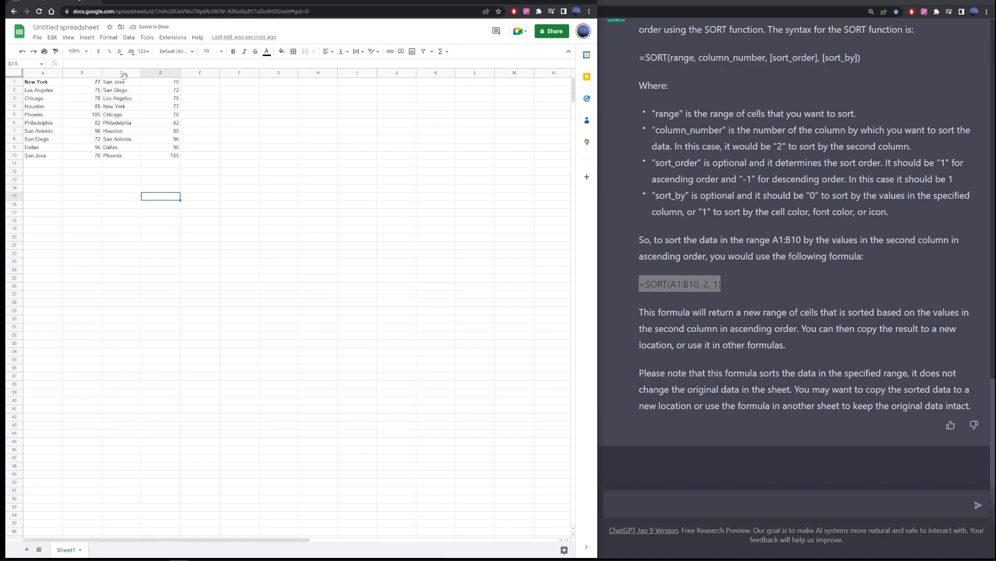
click(121, 81)
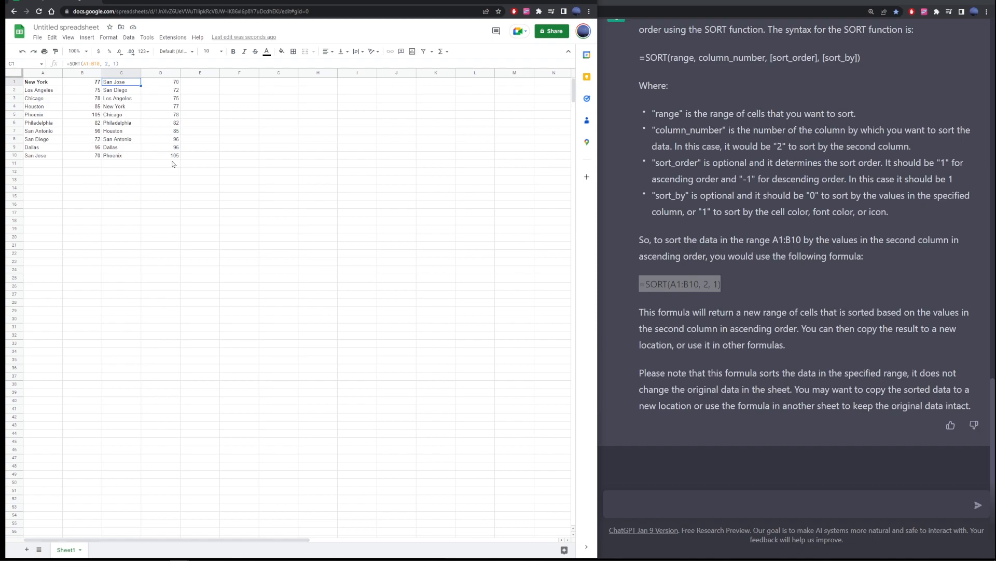
click(161, 81)
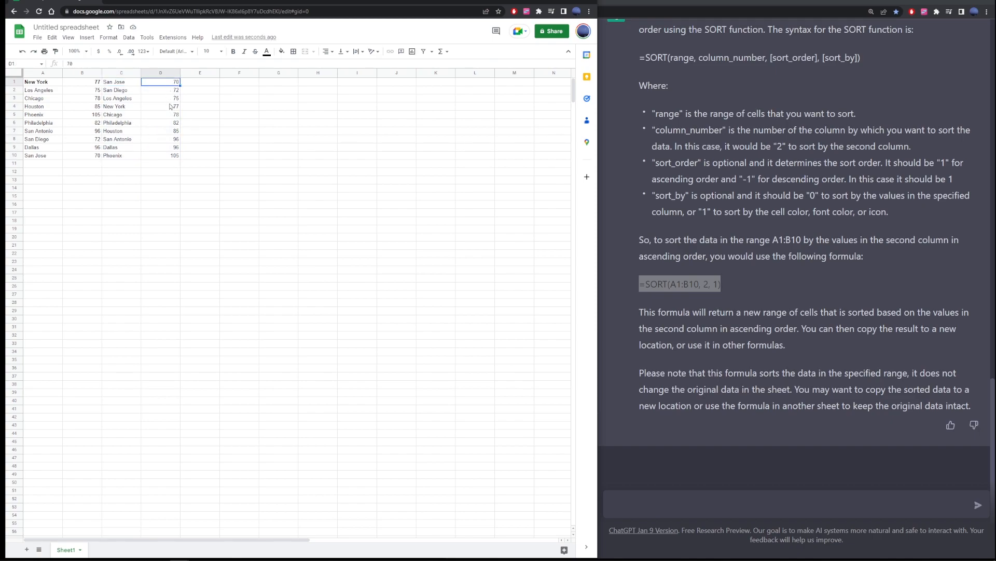
click(161, 155)
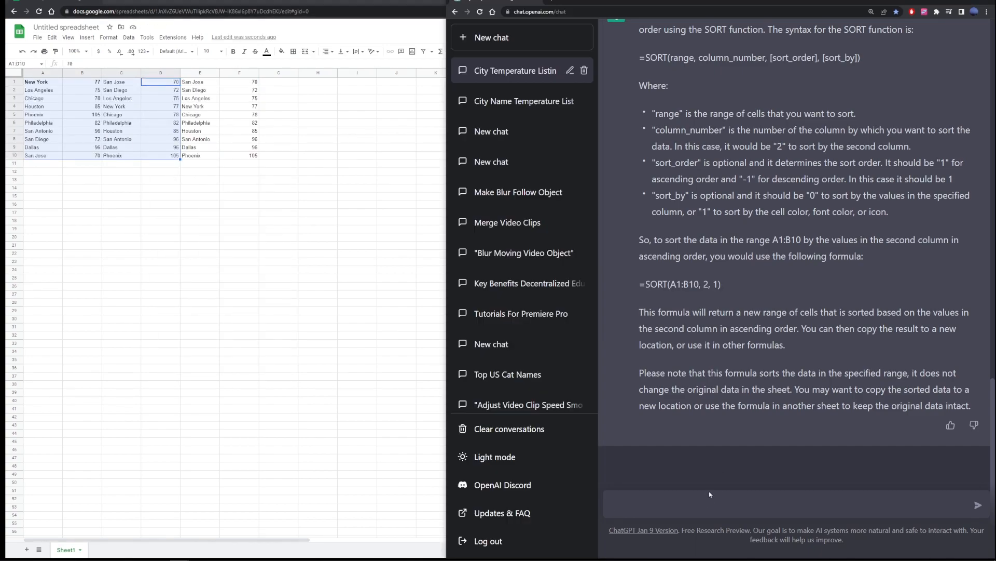
Step: Ask ChatGPT how to copy SORT-generated columns without depending on original data in Google Sheets
text(how to copy)
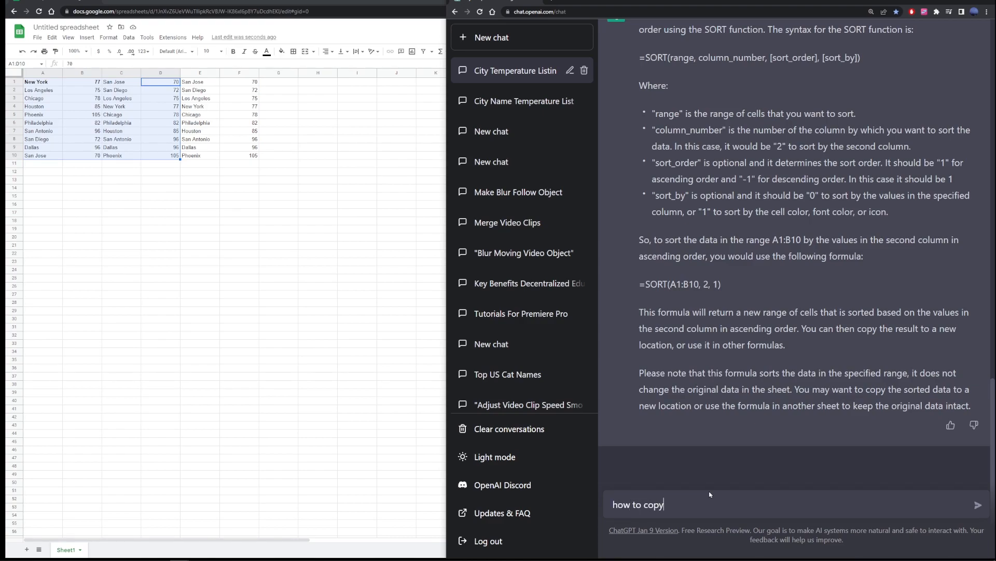
text(ci)
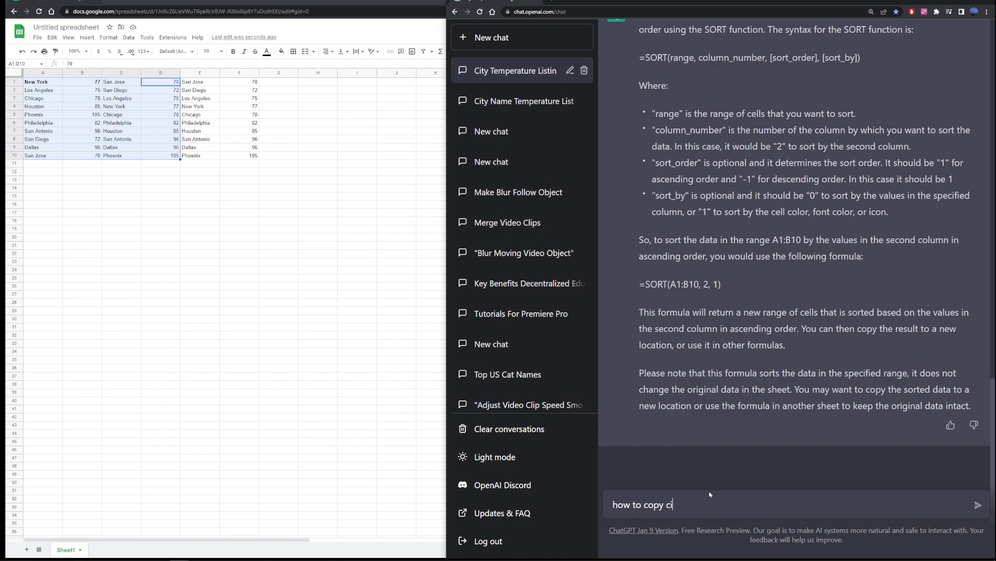
text(olumns generated b)
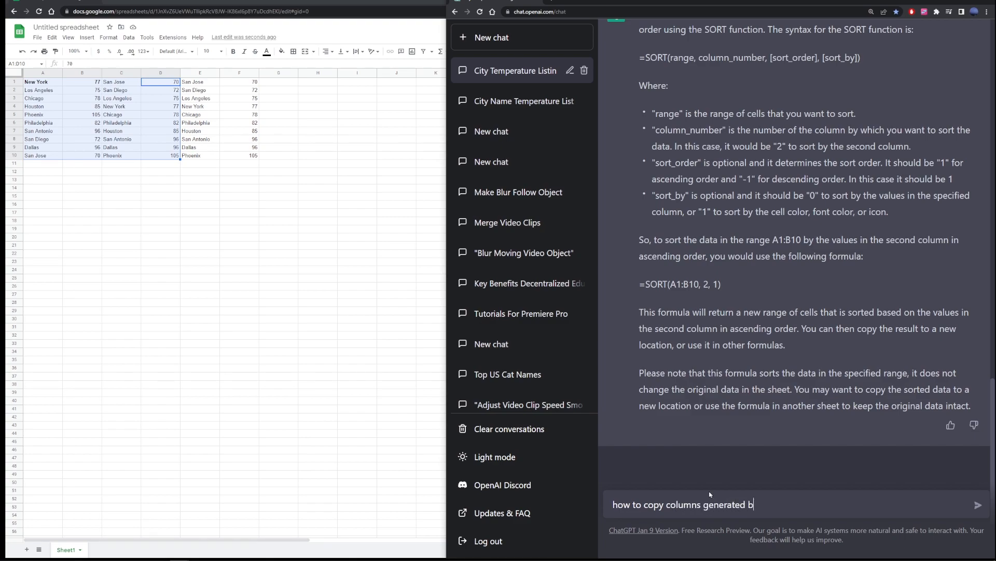
text(by sort formula,)
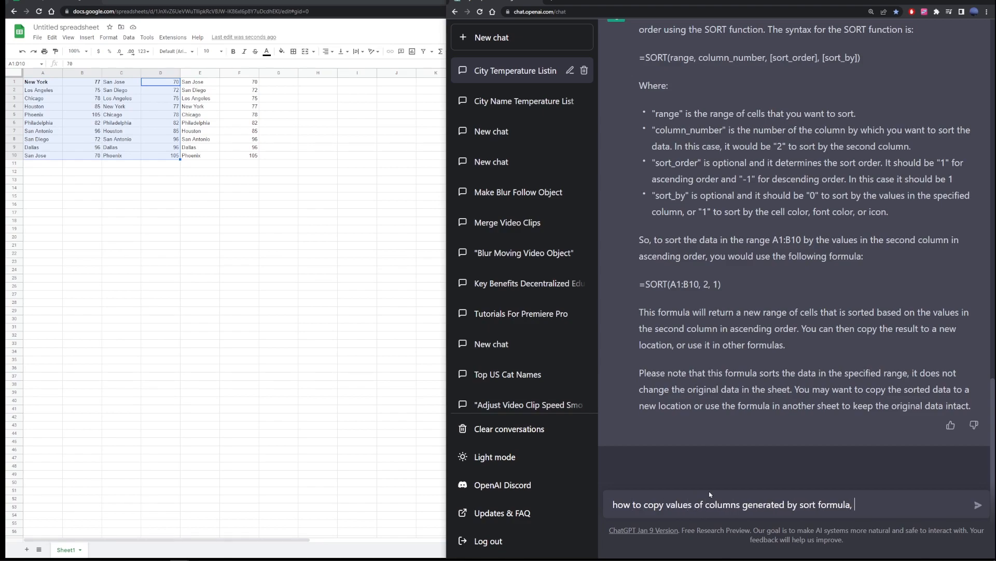
text(without depending)
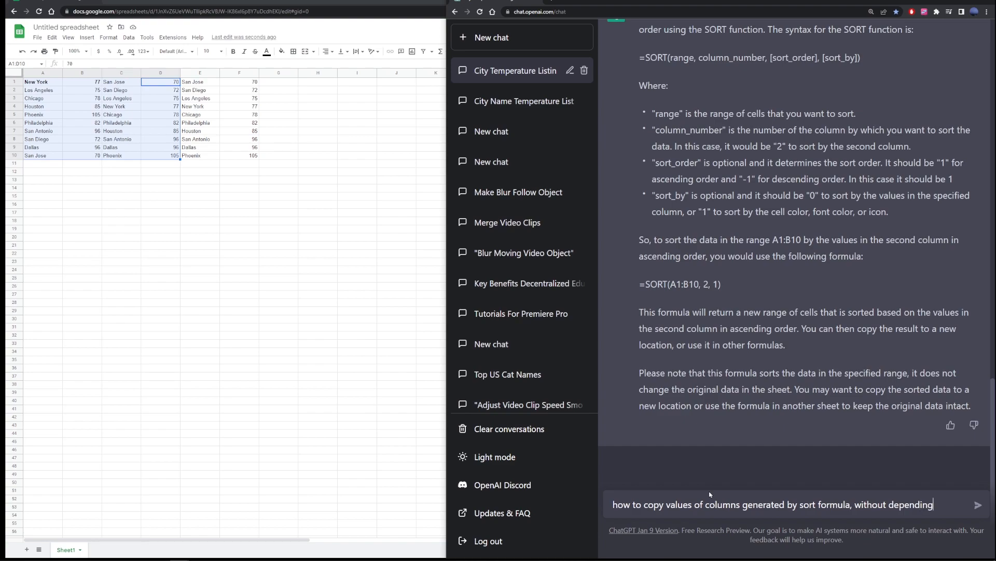
text(on original data)
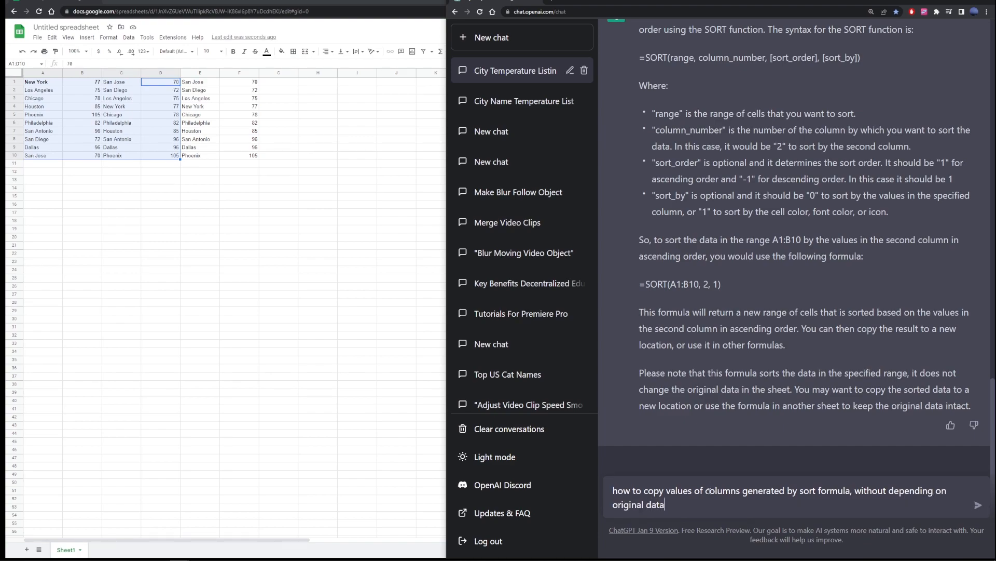
text(in google sheets)
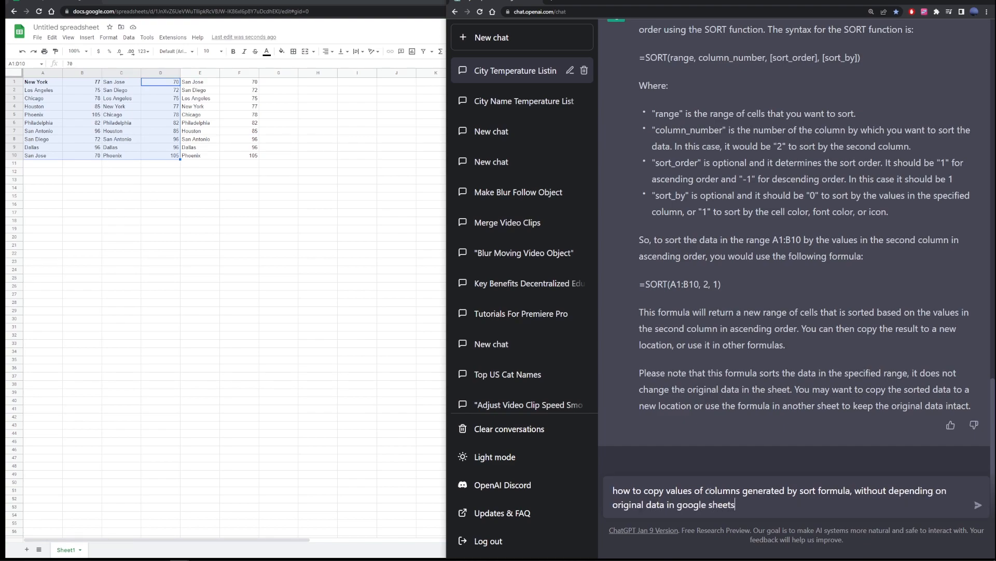
click(977, 505)
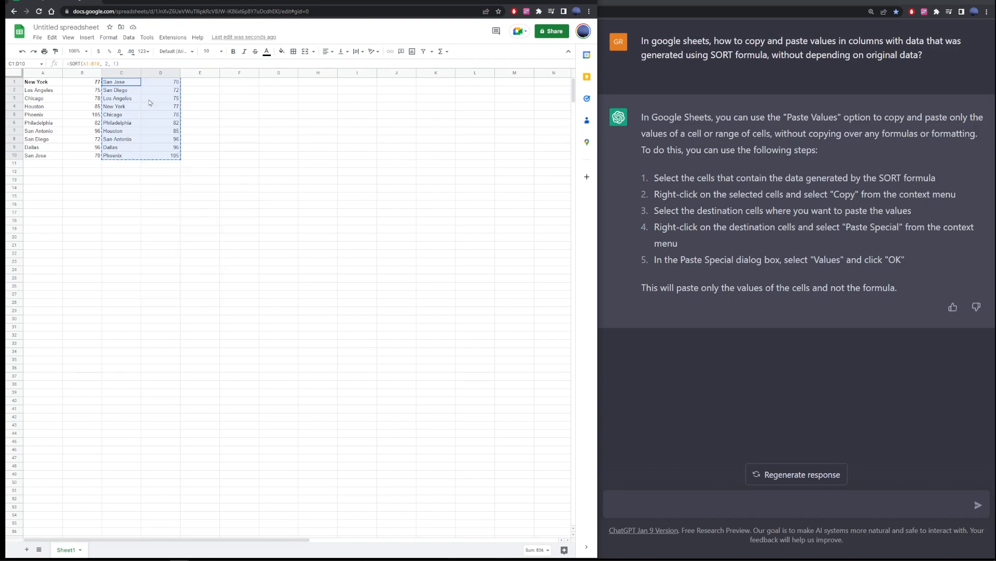
Step: Paste the sorted cities into A1 using Paste special > Values only
right_click(42, 81)
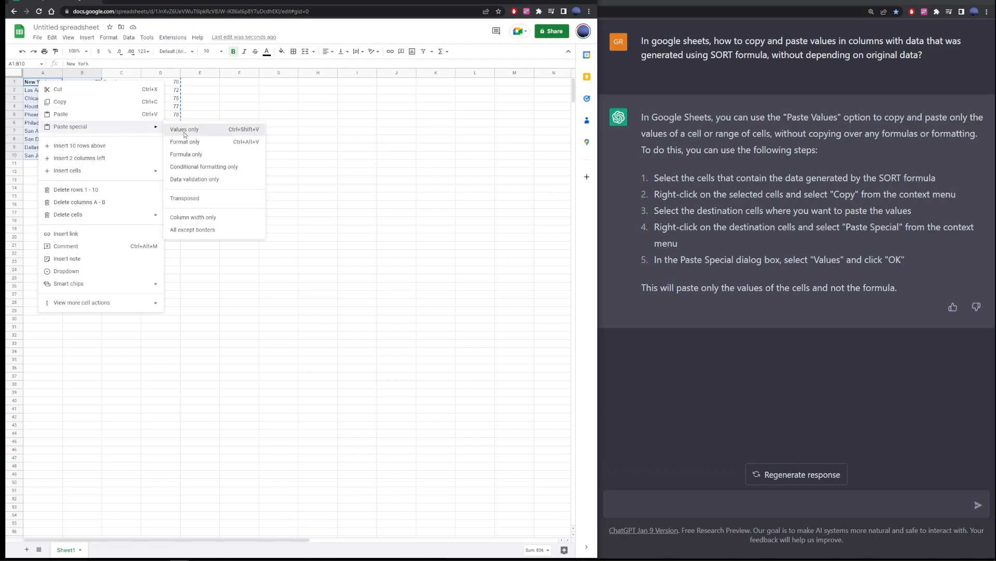
click(184, 130)
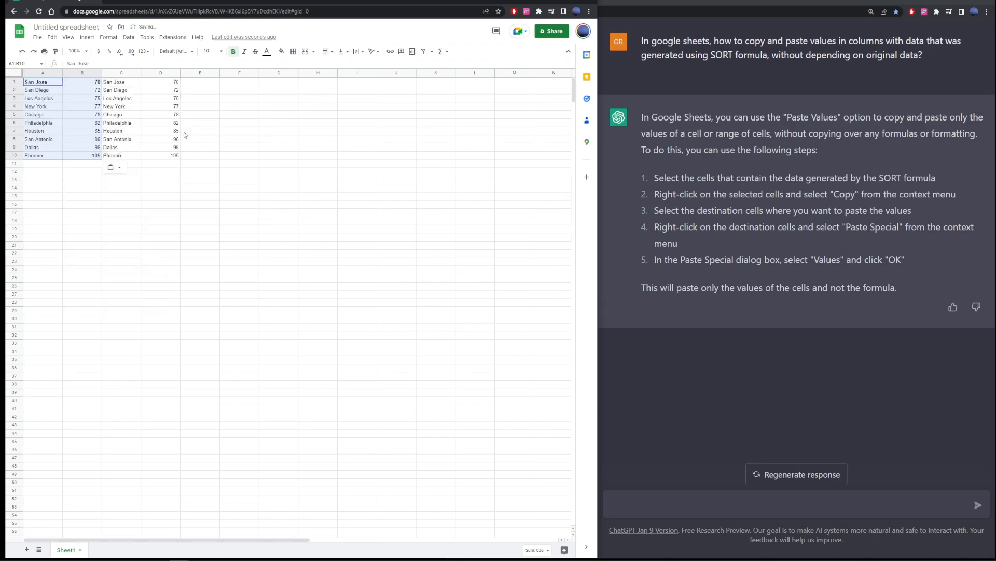